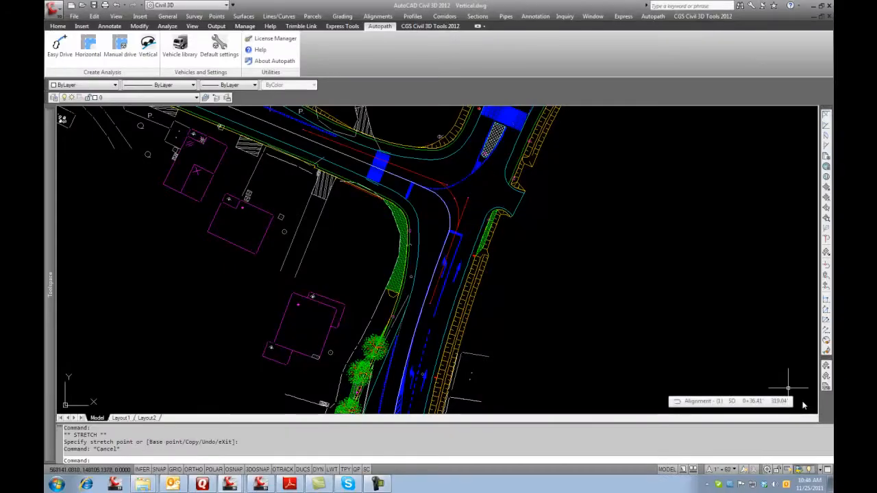
mouse_move(722, 375)
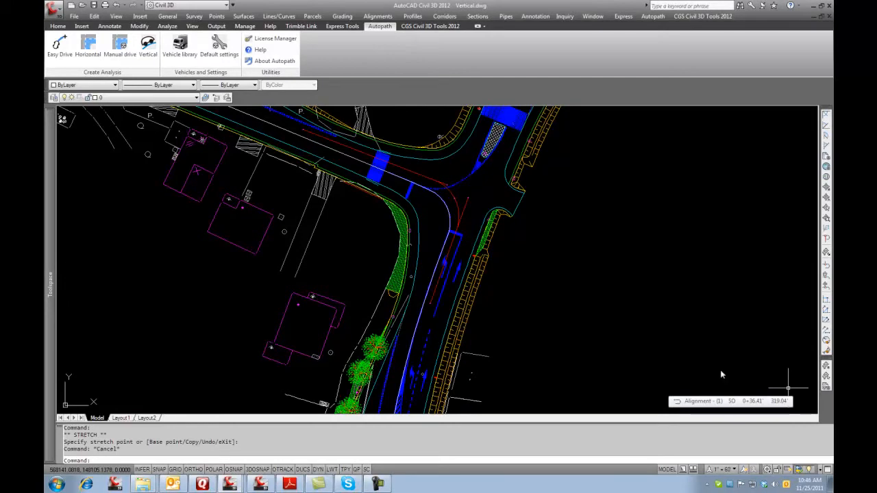
mouse_move(93, 51)
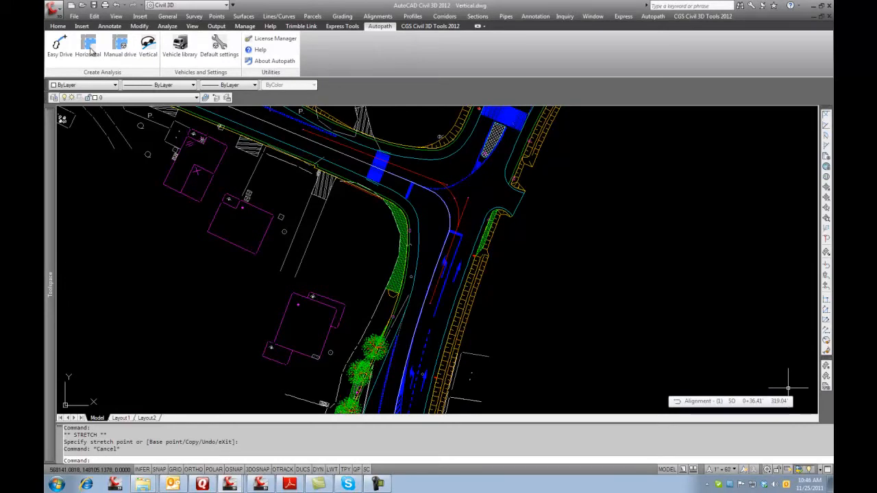
mouse_move(312, 182)
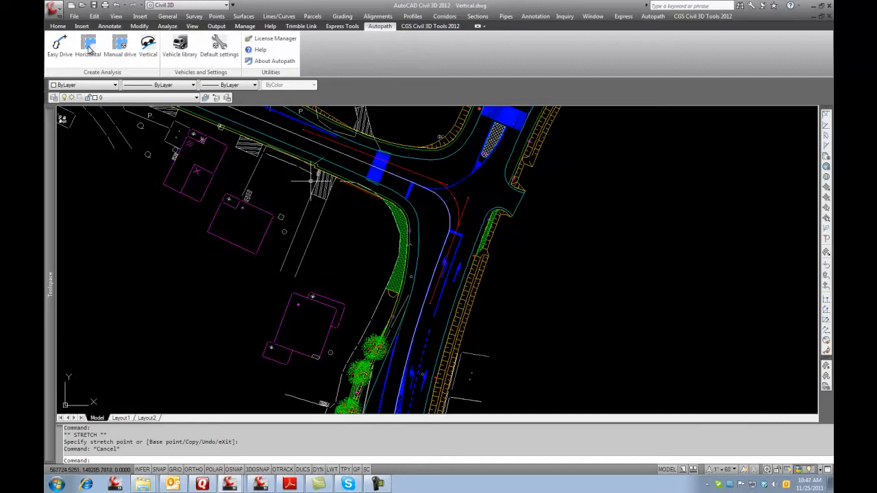
Start a Horizontal swept path analysis and pick the intersection alignment as the path
click(88, 46)
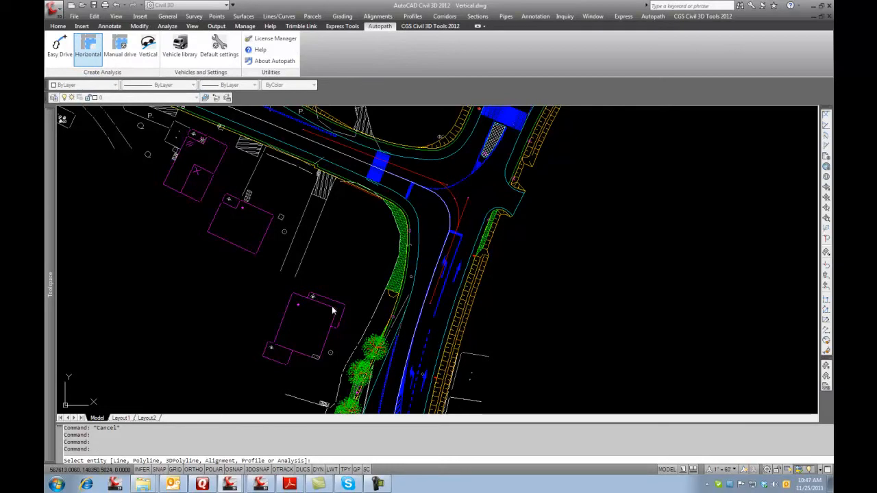
mouse_move(423, 316)
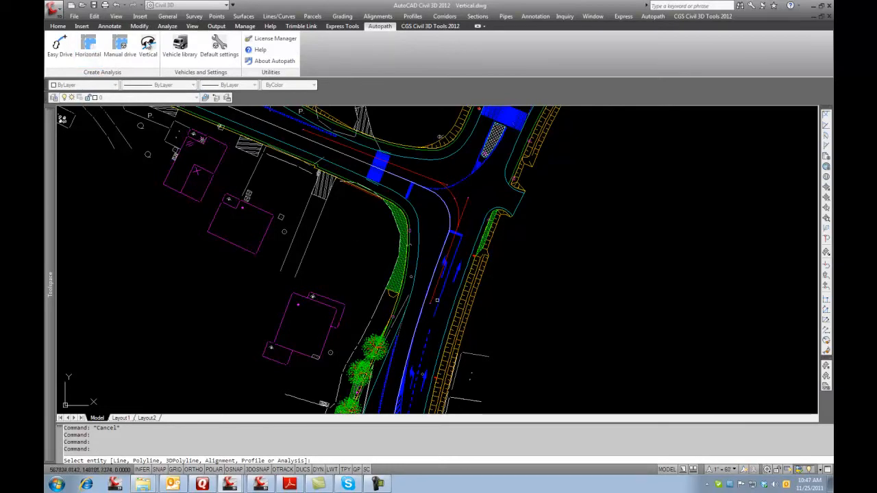
click(88, 46)
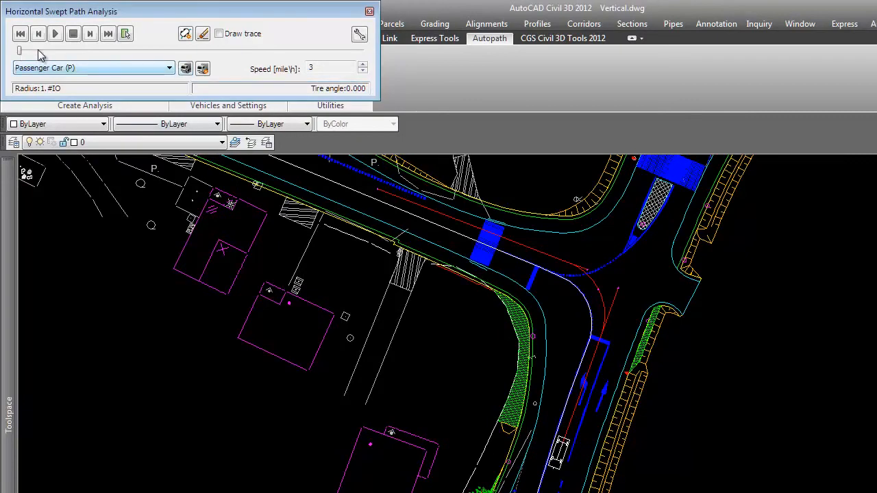
Open the vehicle list to switch to the Intermediate Semitrailer (WB-50) + Trailer
click(170, 67)
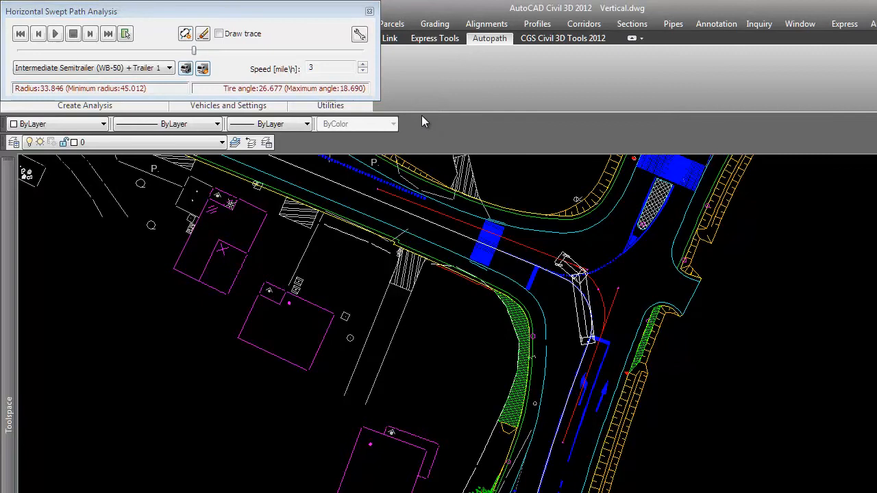
mouse_move(423, 143)
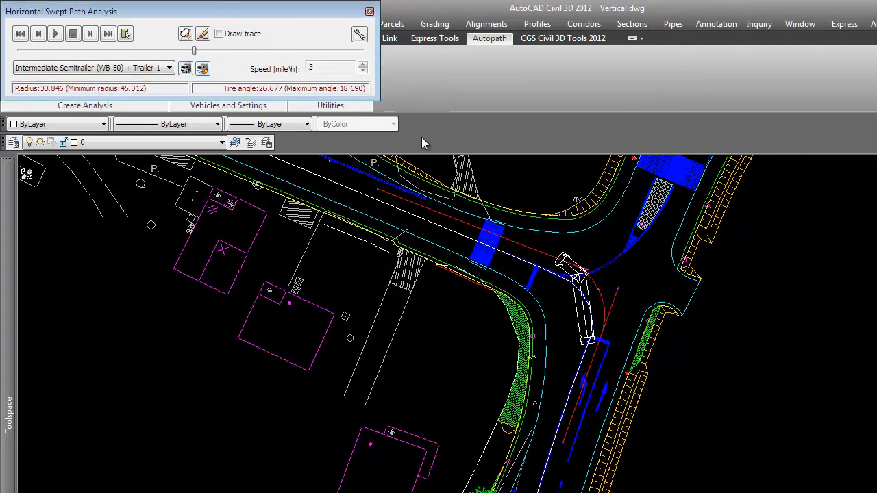
mouse_move(427, 165)
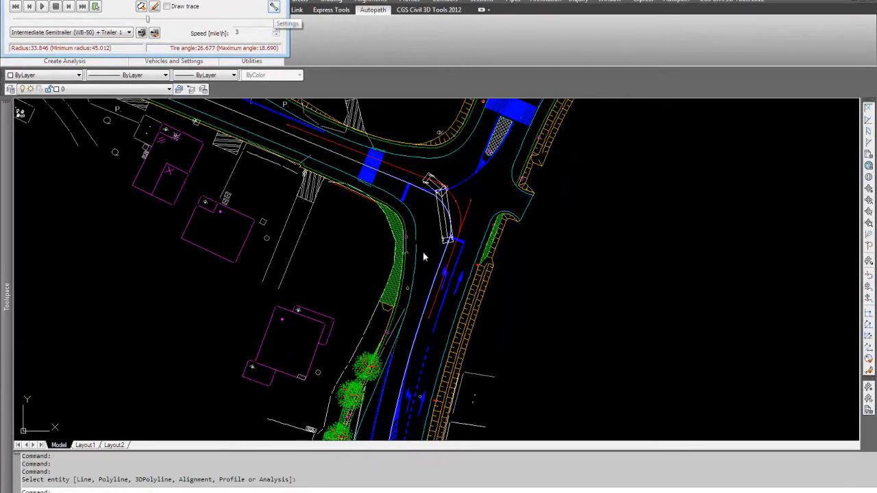
In Horizontal Reports settings, enable Vehicle outer edge, trying wheel trails and vehicle axes
click(287, 24)
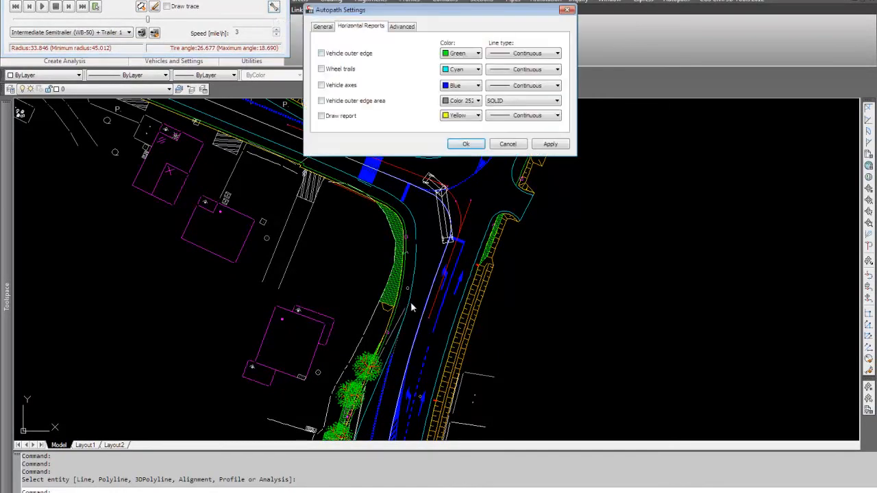
click(320, 53)
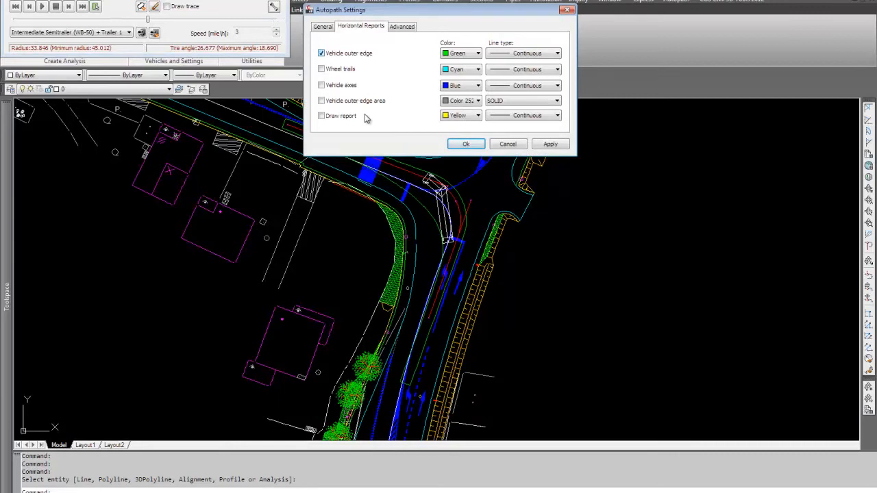
mouse_move(478, 264)
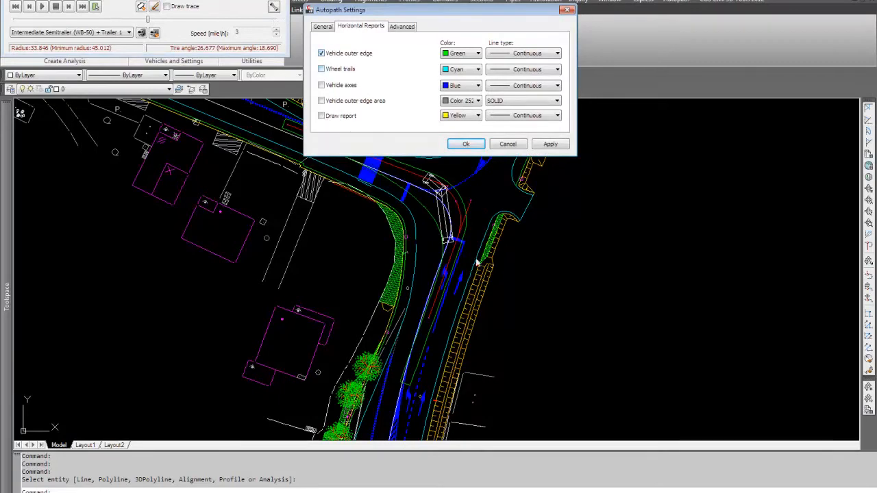
click(321, 68)
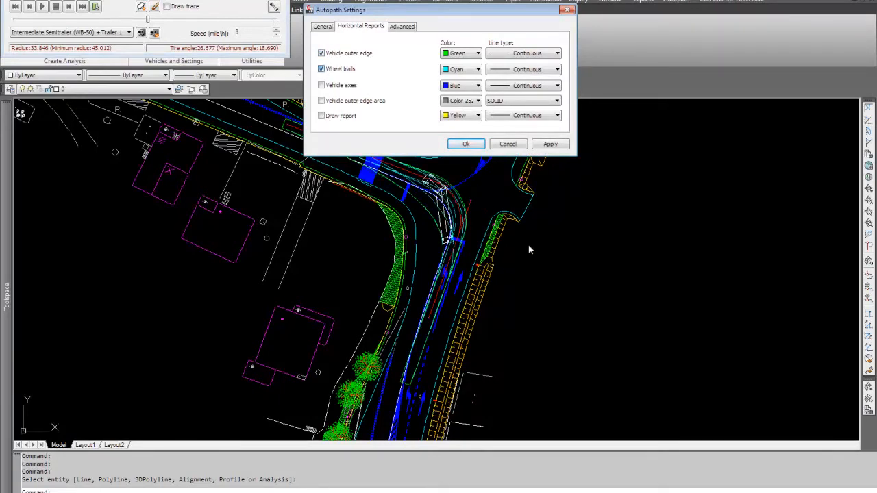
click(321, 85)
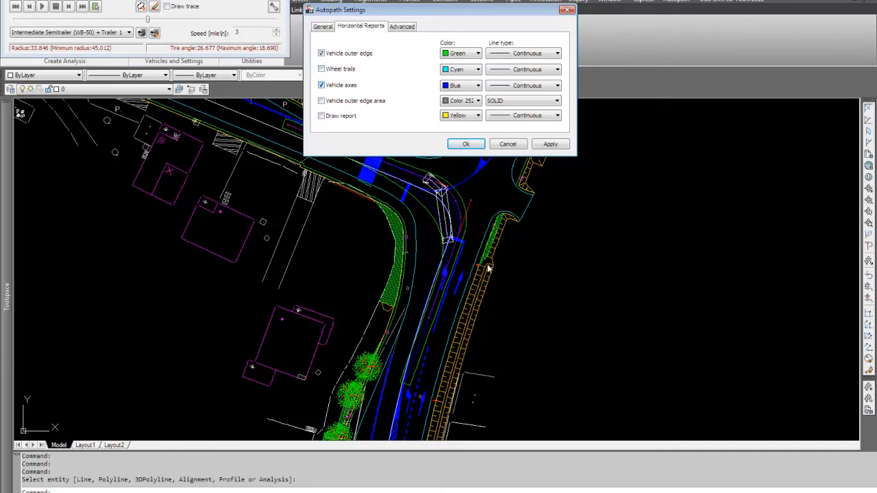
click(321, 84)
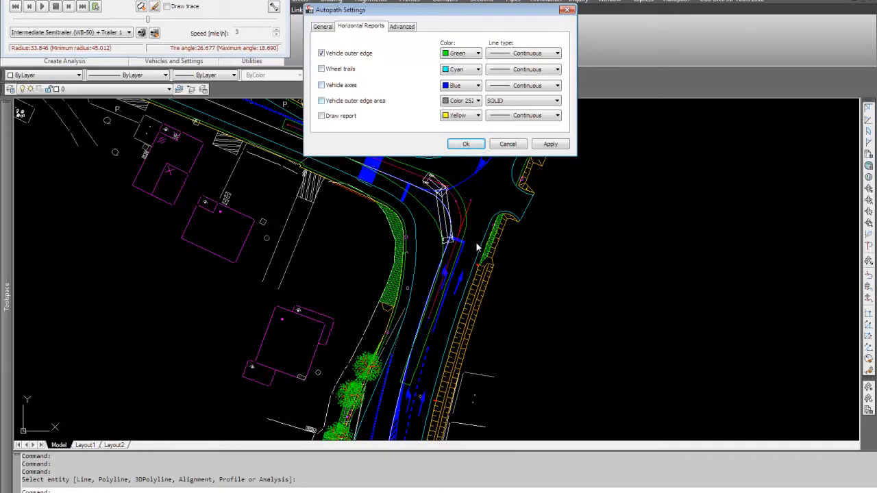
Enable the outer edge area and Draw report, placing the turning report graph
click(320, 101)
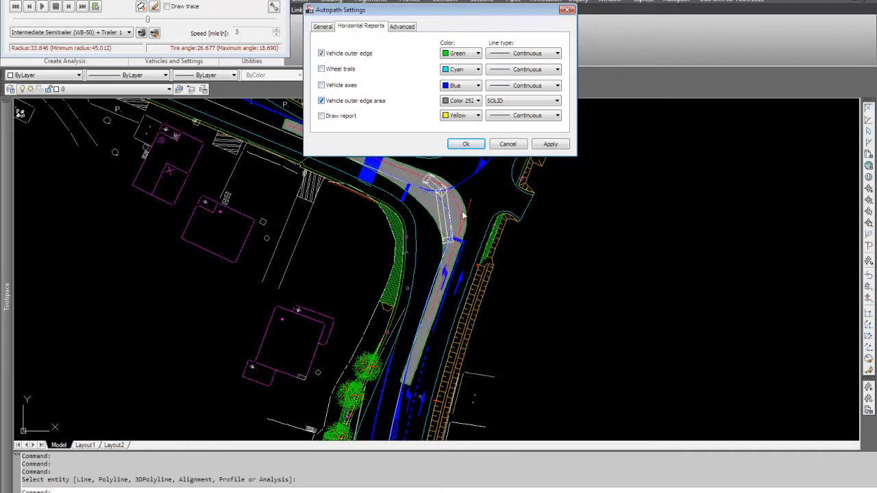
click(321, 100)
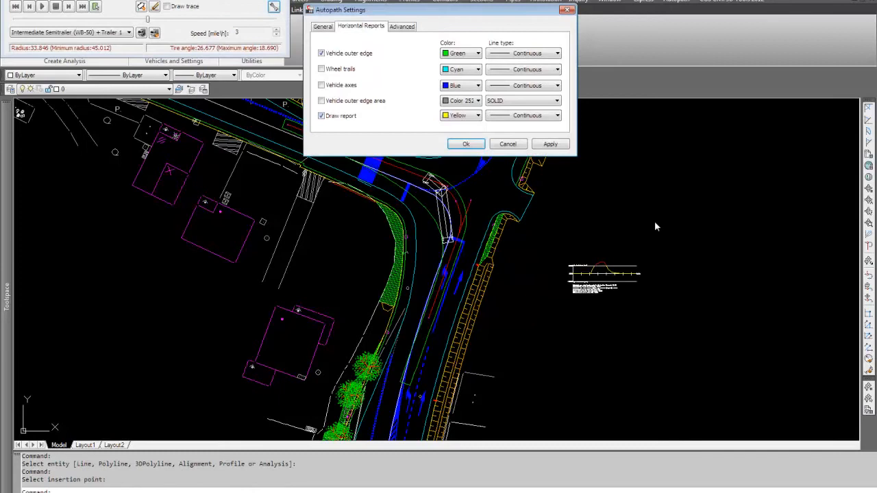
click(466, 144)
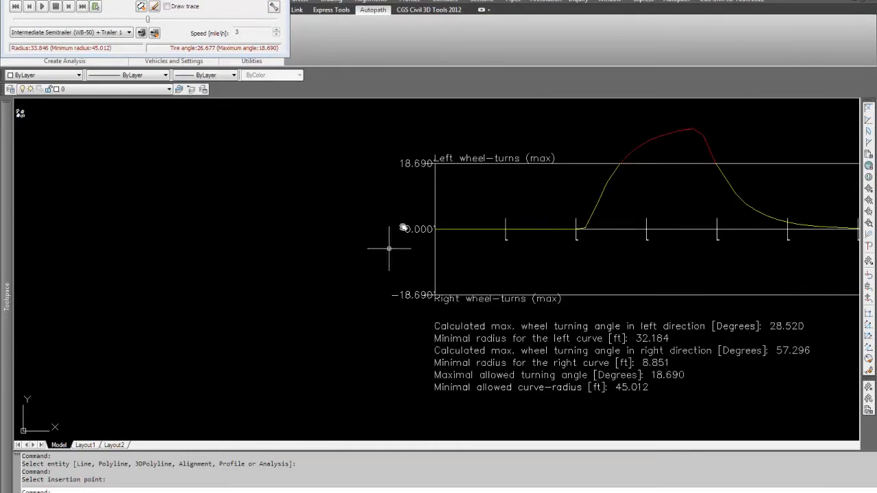
mouse_move(463, 182)
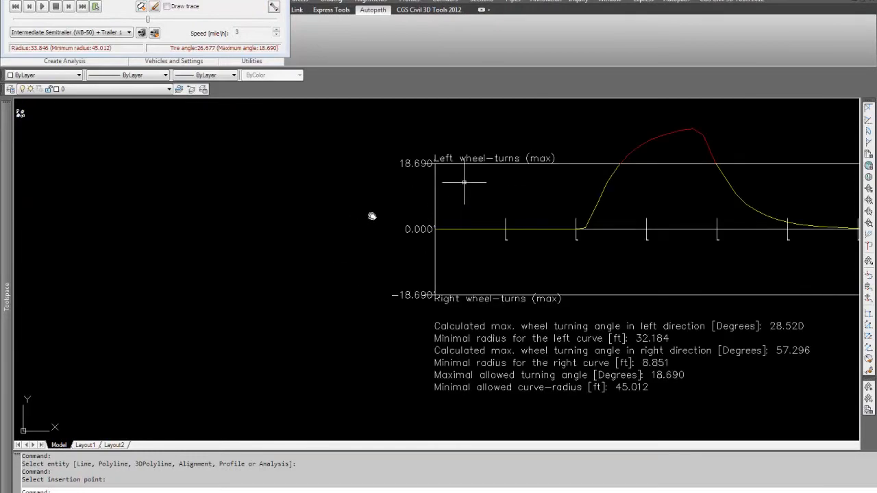
mouse_move(355, 222)
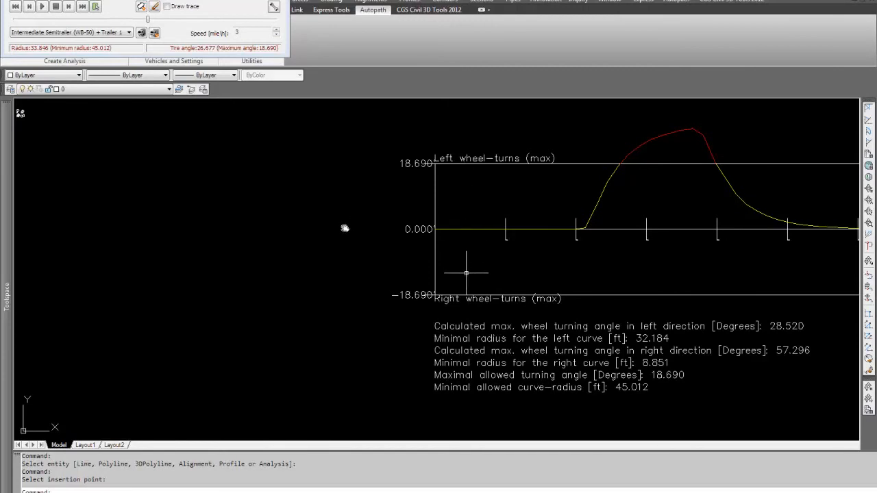
mouse_move(687, 290)
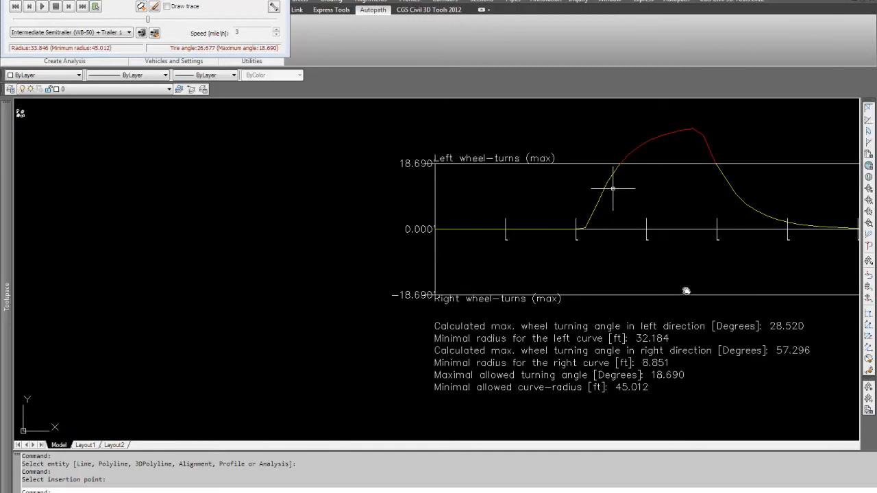
mouse_move(644, 154)
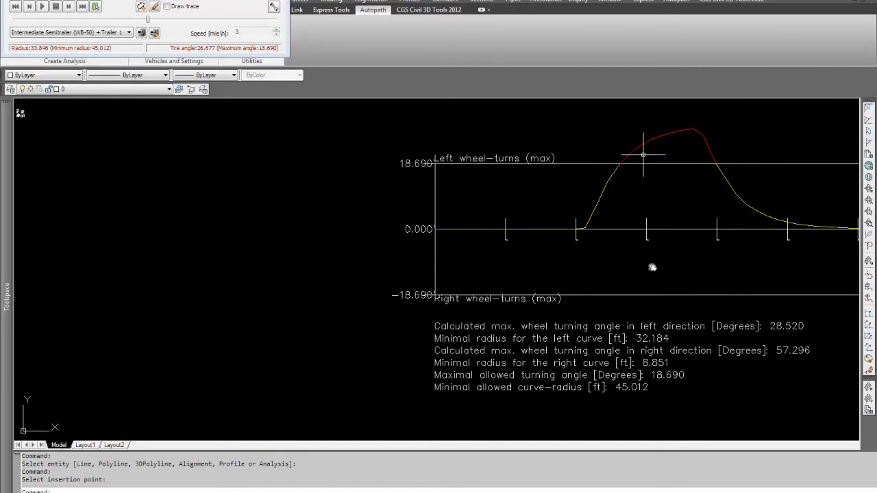
mouse_move(427, 340)
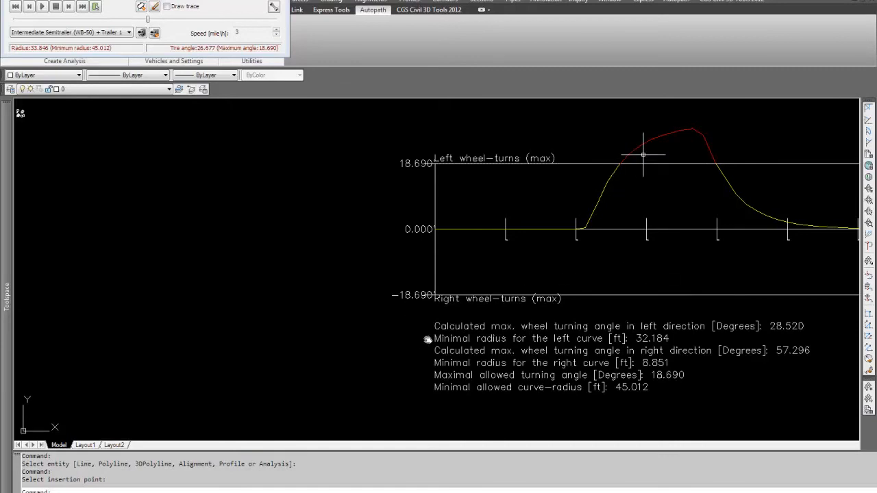
mouse_move(365, 202)
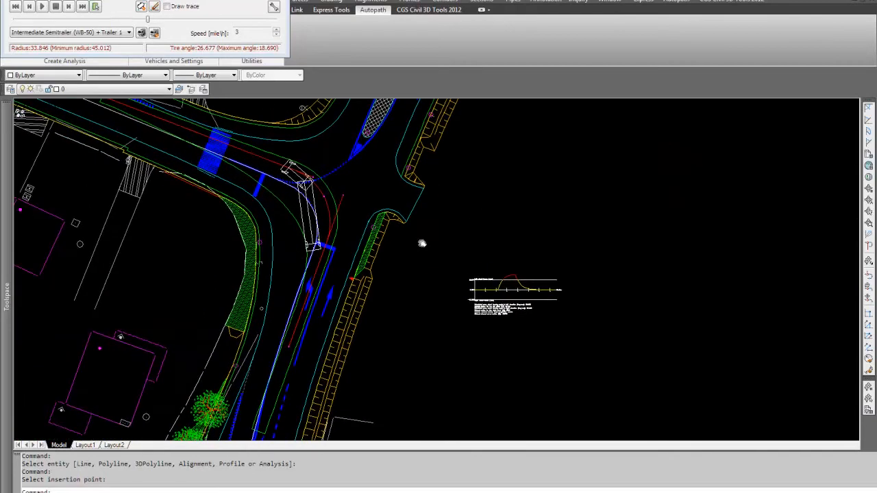
mouse_move(530, 229)
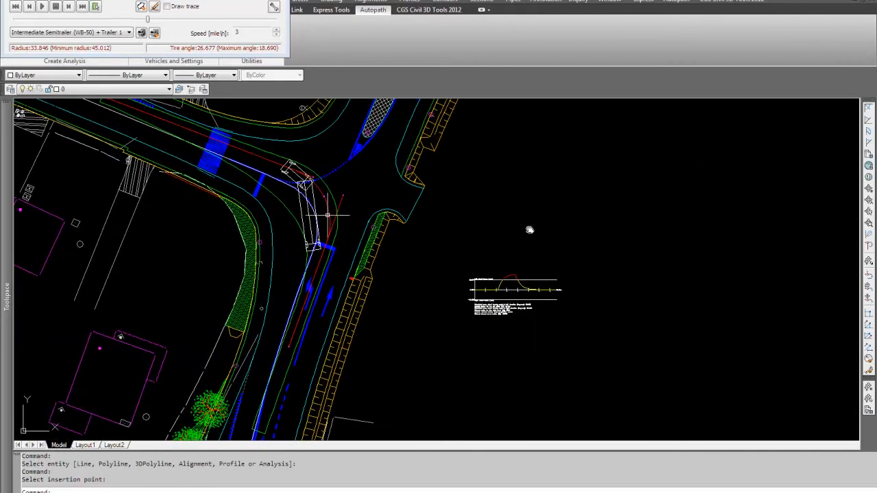
mouse_move(78, 23)
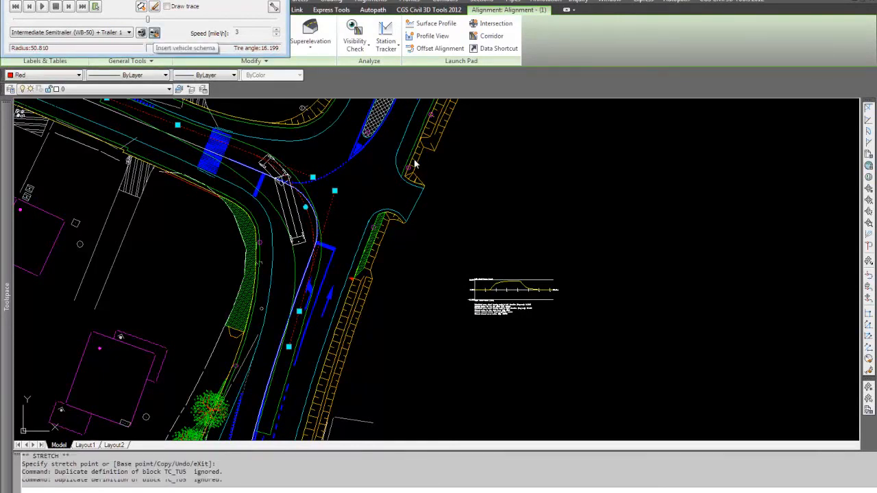
Insert the WB-50 schema below the report, review its front track, and close properties
click(445, 382)
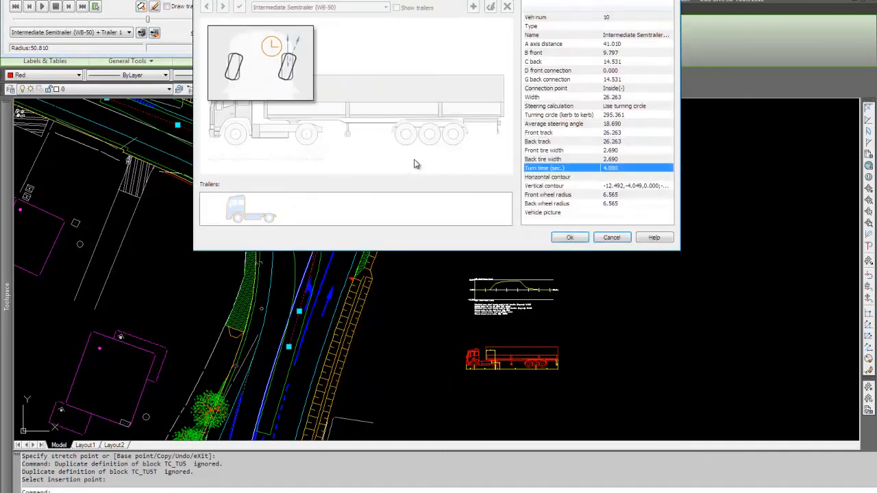
click(561, 132)
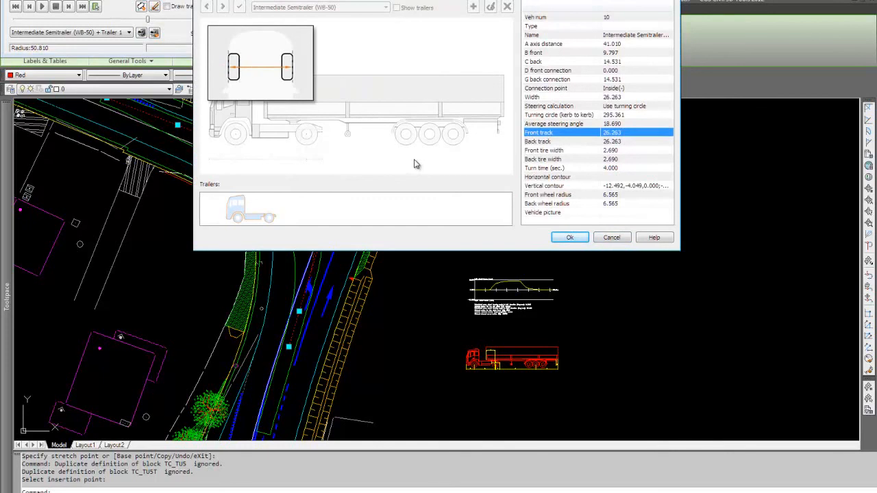
click(569, 237)
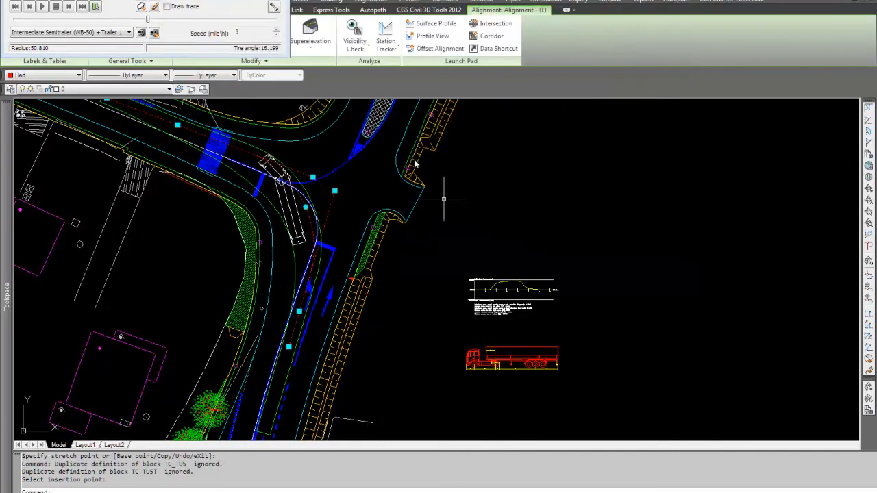